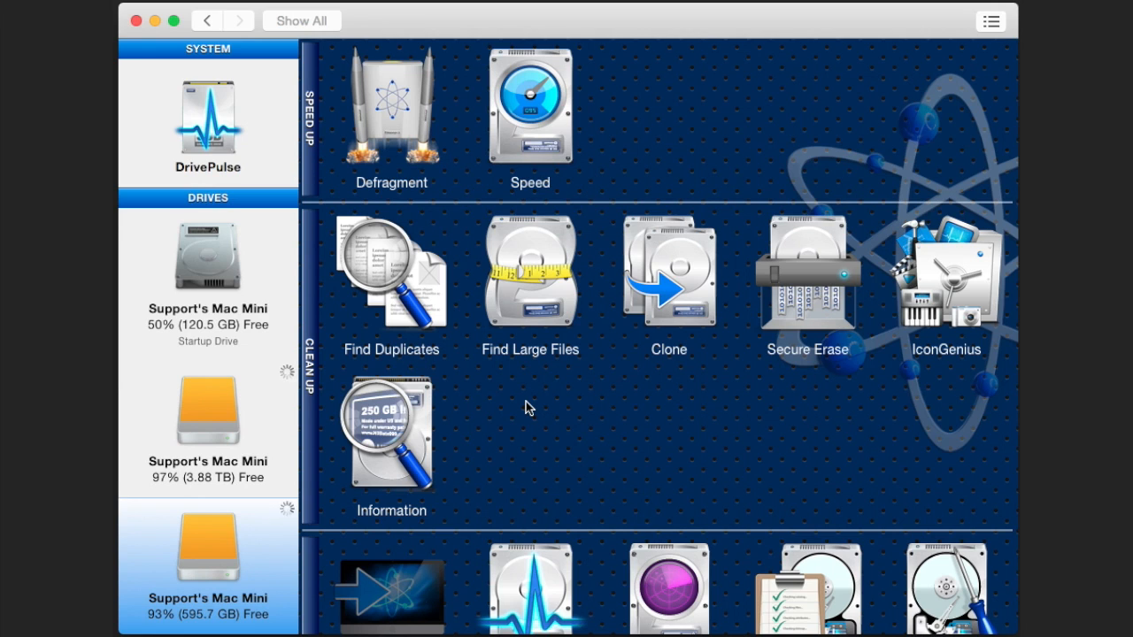
click(207, 257)
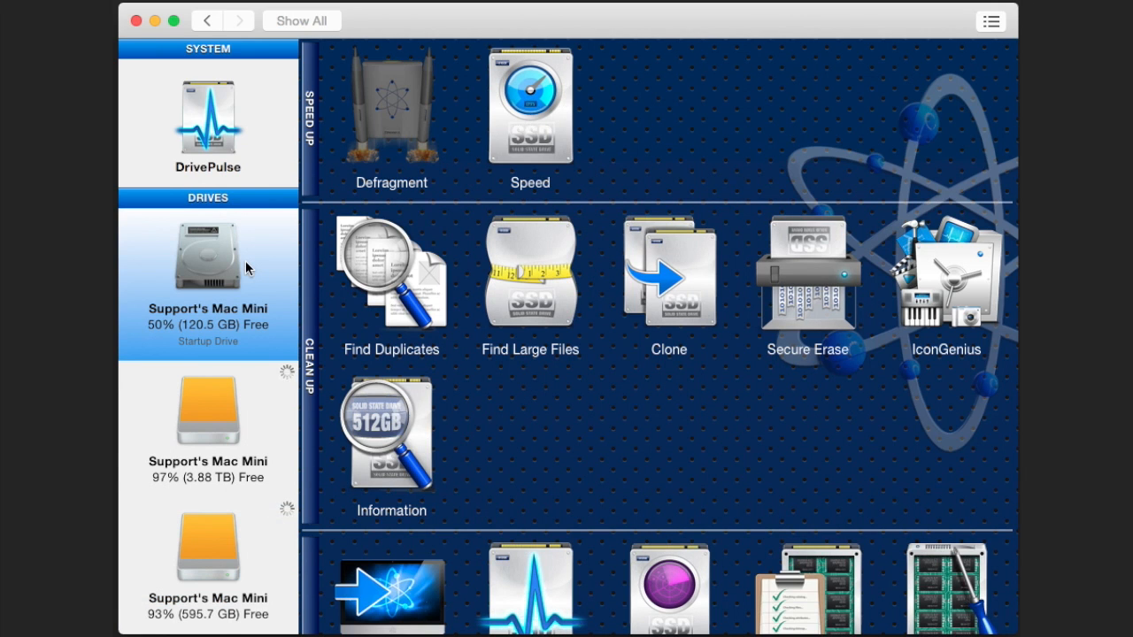
mouse_move(407, 315)
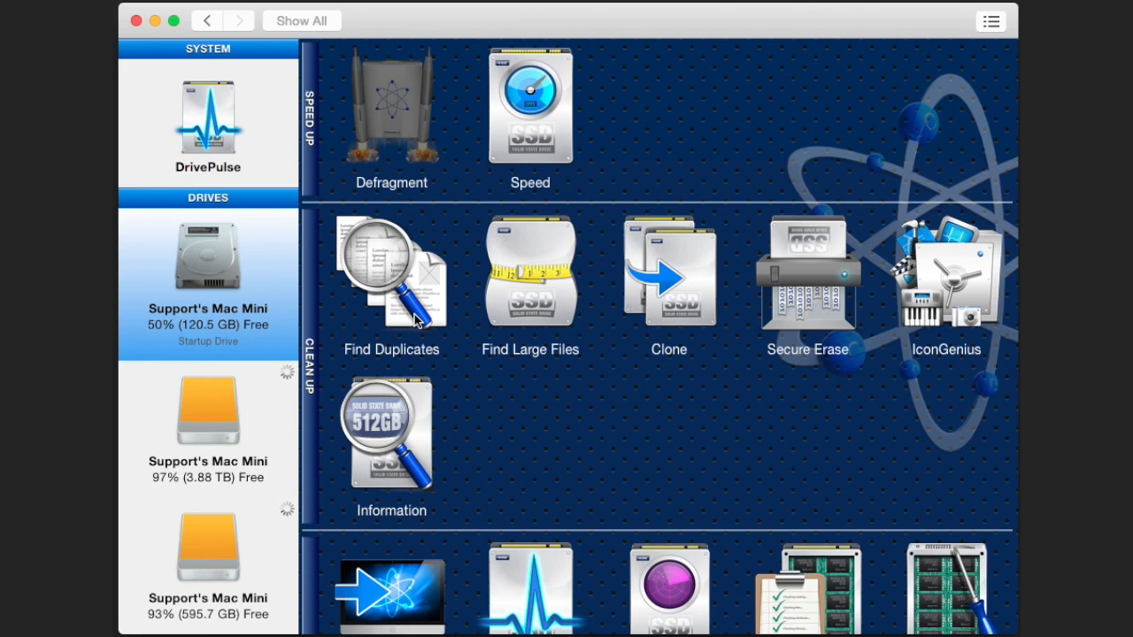
mouse_move(529, 292)
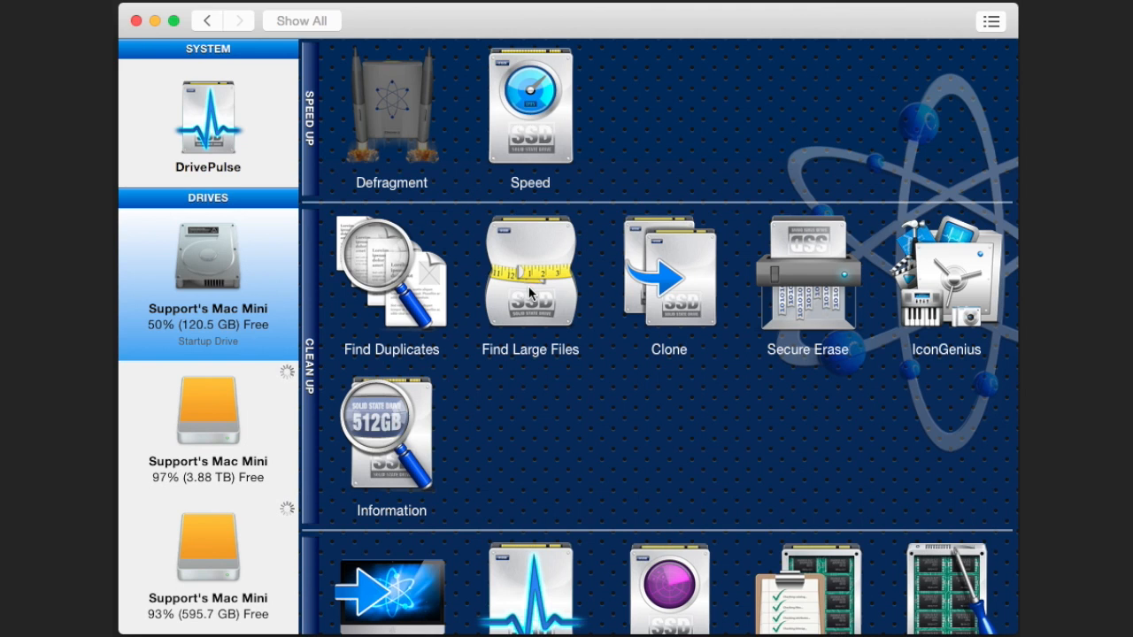
click(529, 274)
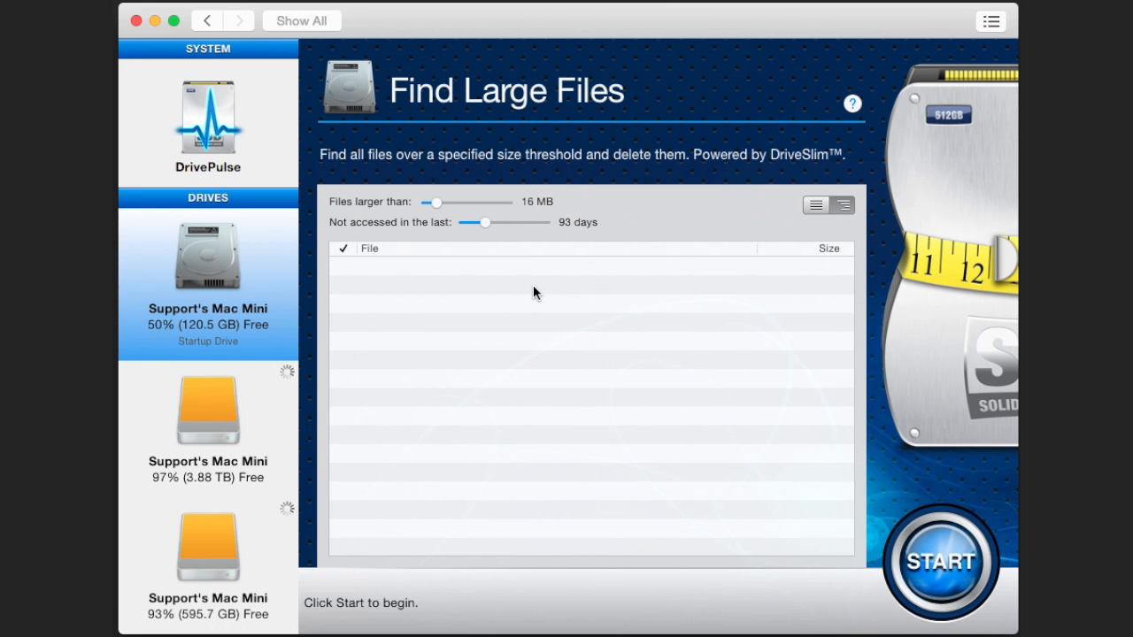
mouse_move(433, 205)
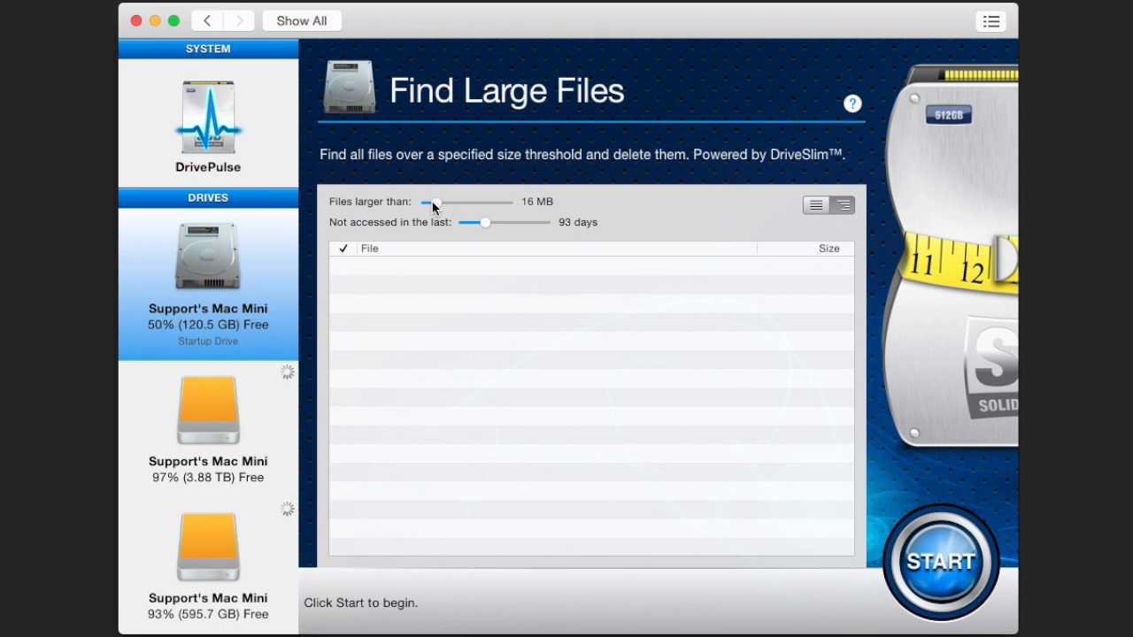
Set the scan thresholds to files over 18 MB not accessed in the last 82 days
drag(432, 201, 437, 201)
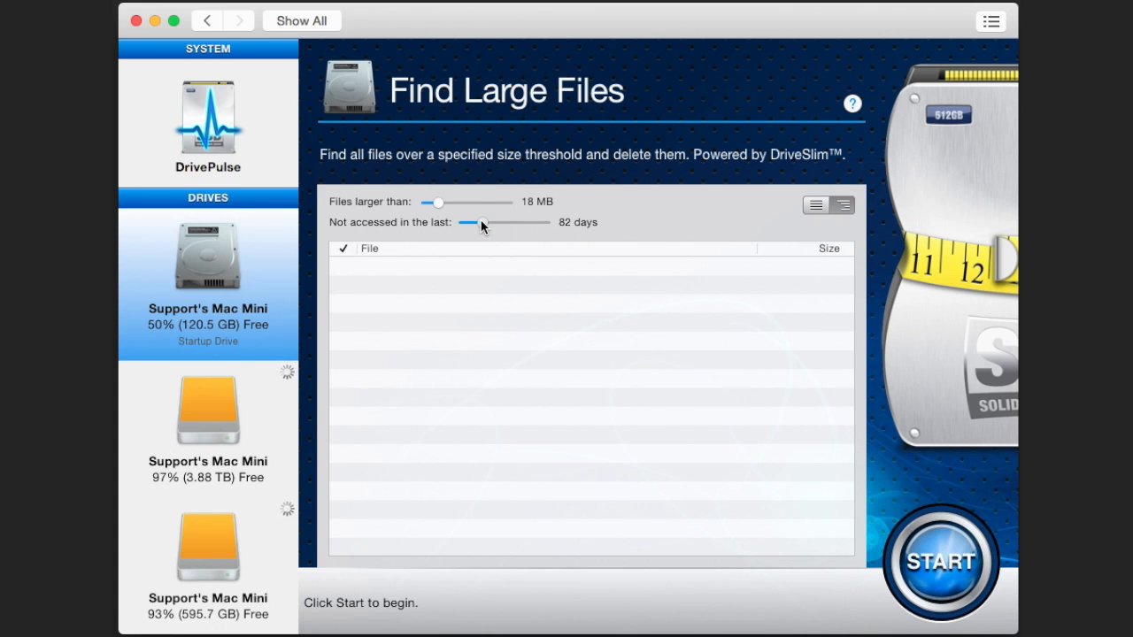
click(941, 563)
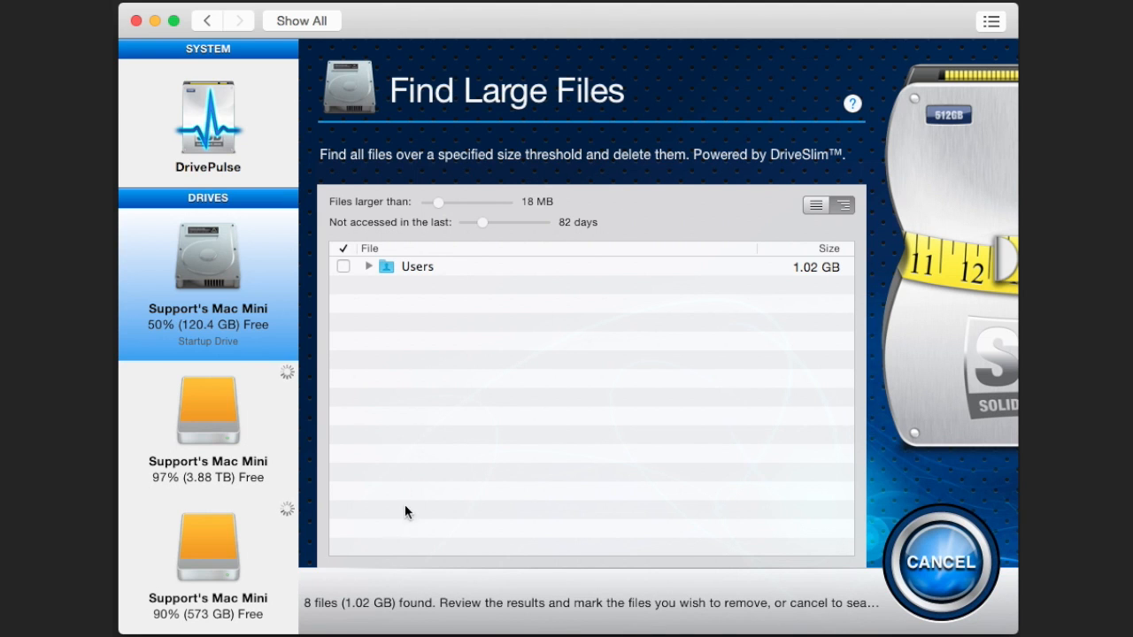
Expand Users, Desktop and Documents and mark MavericksDRinstall.mov (20.84 MB) for removal
click(368, 266)
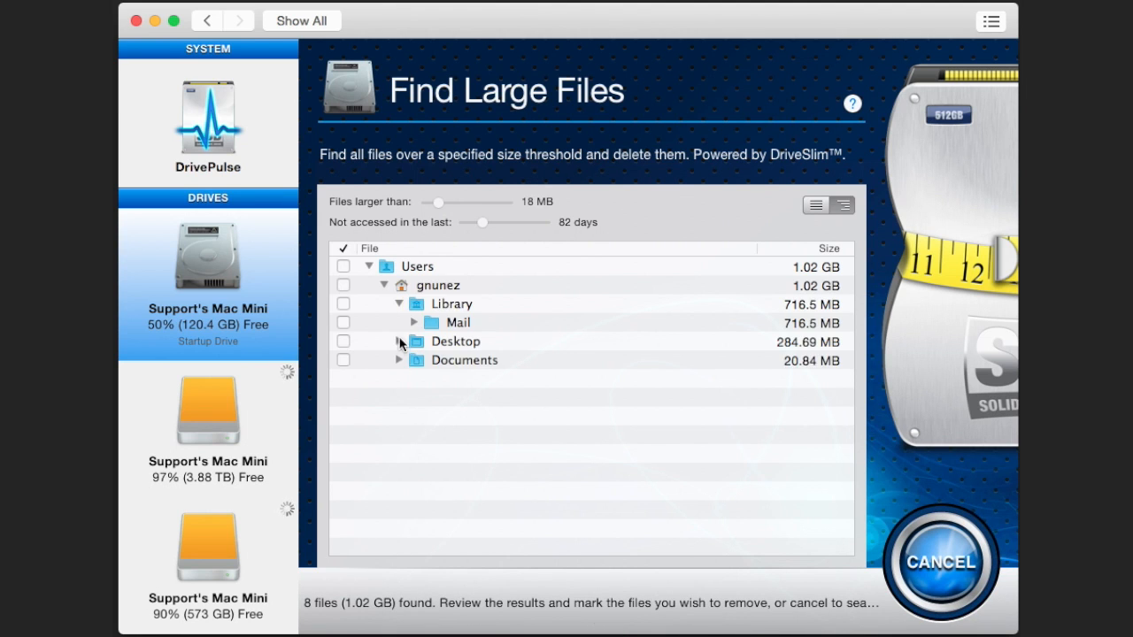
click(400, 340)
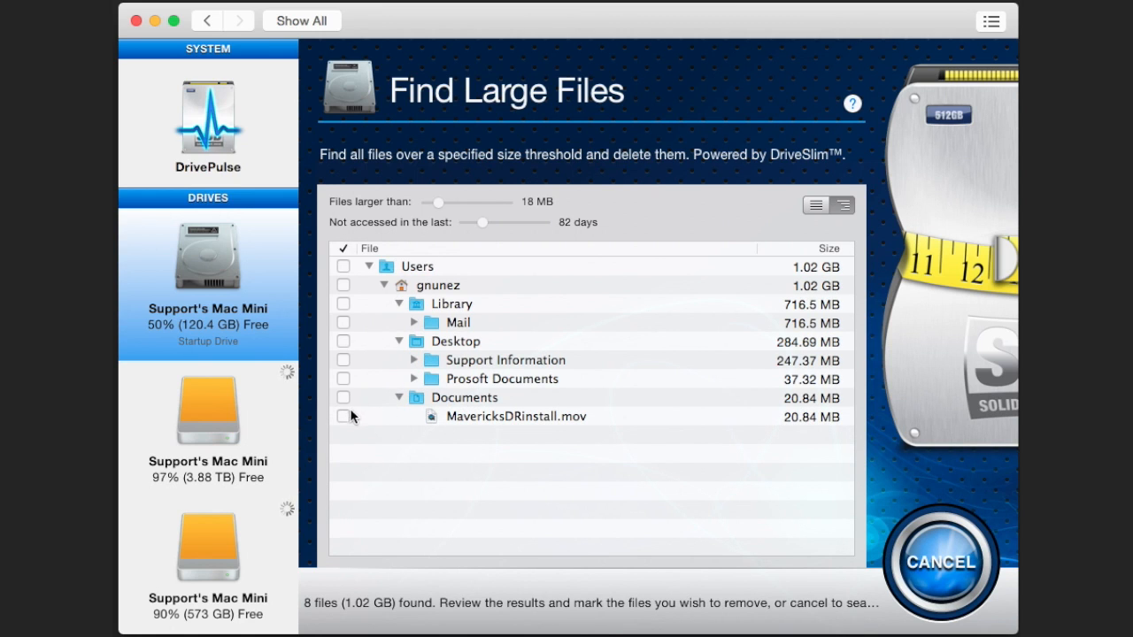
click(343, 418)
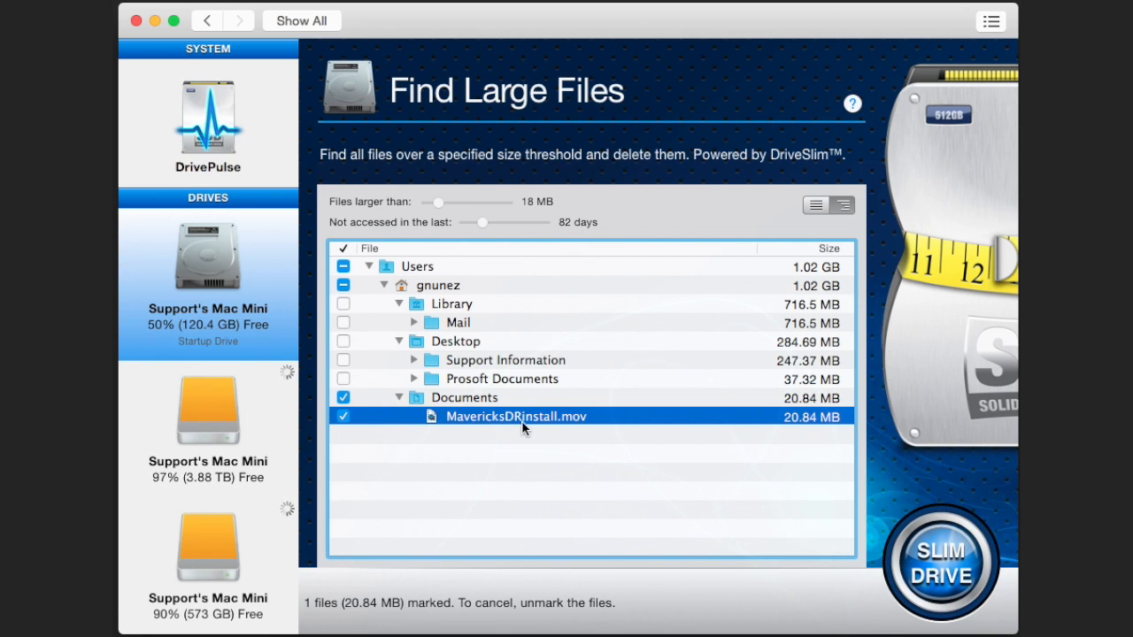